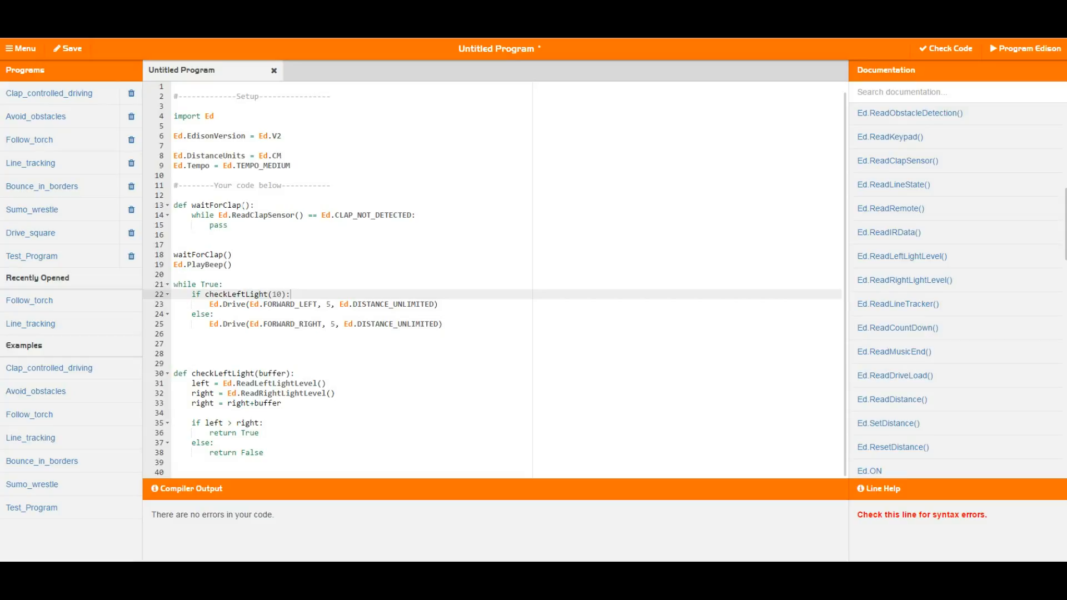
click(249, 205)
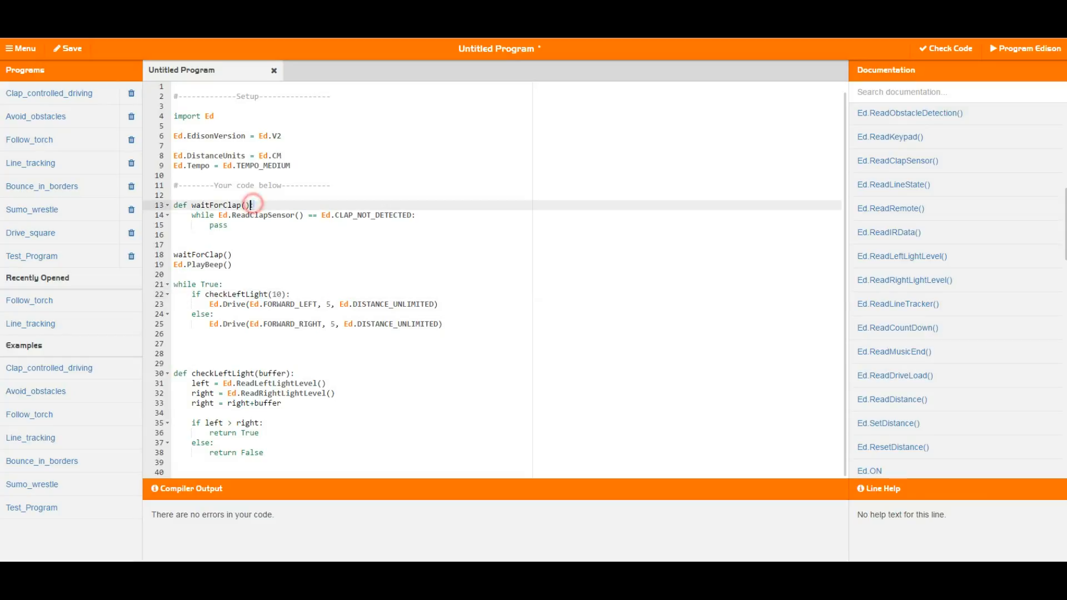